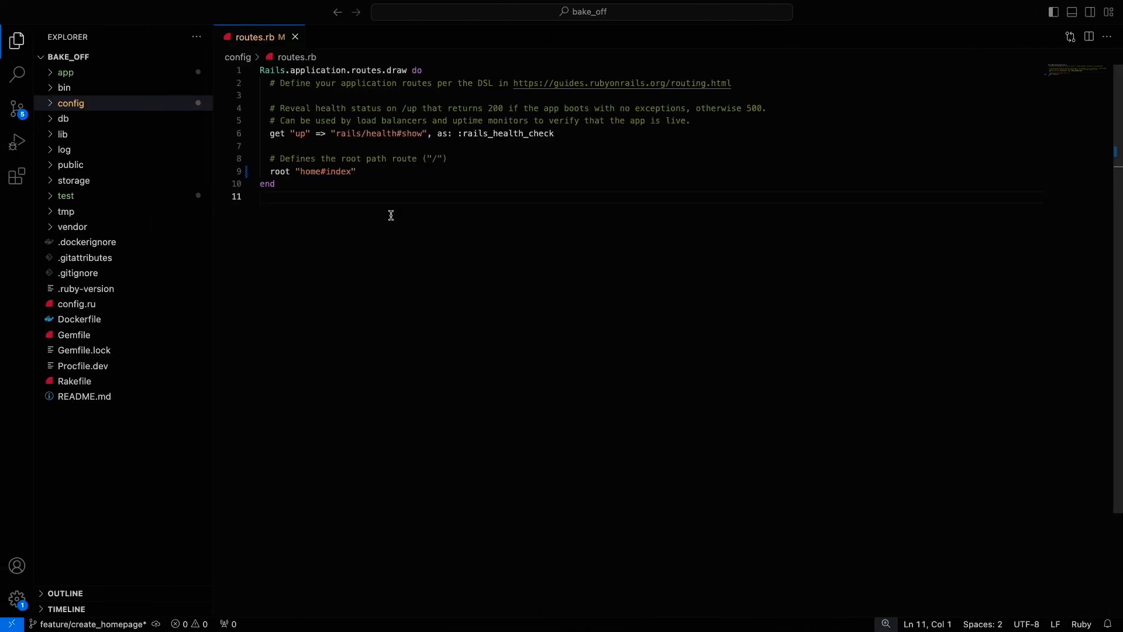
pyautogui.moveTo(349, 181)
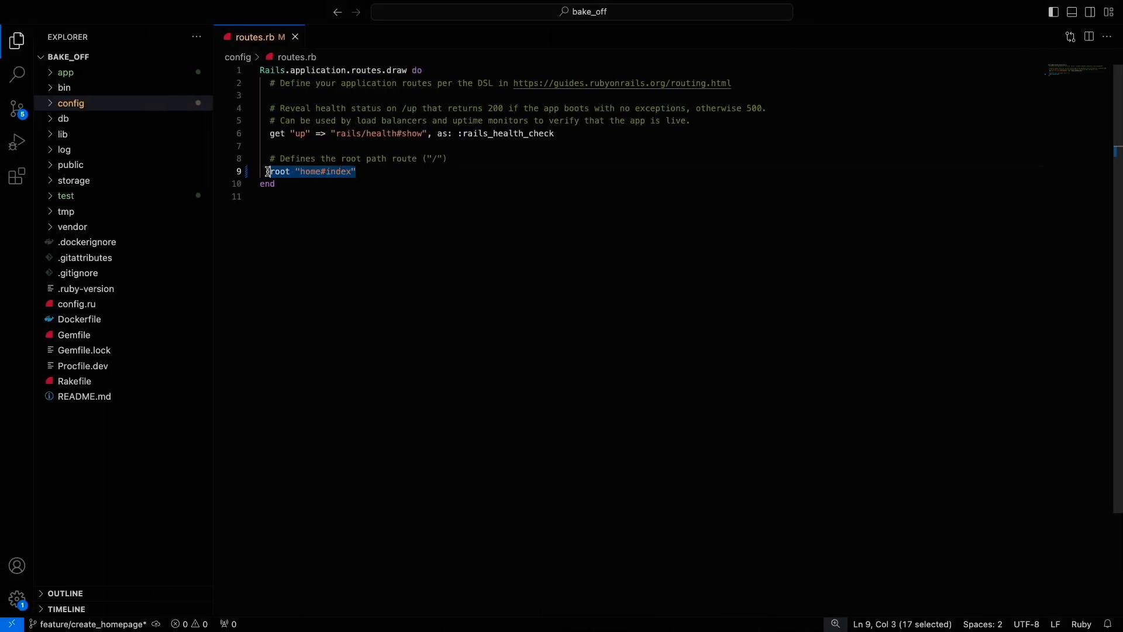
pyautogui.moveTo(323, 228)
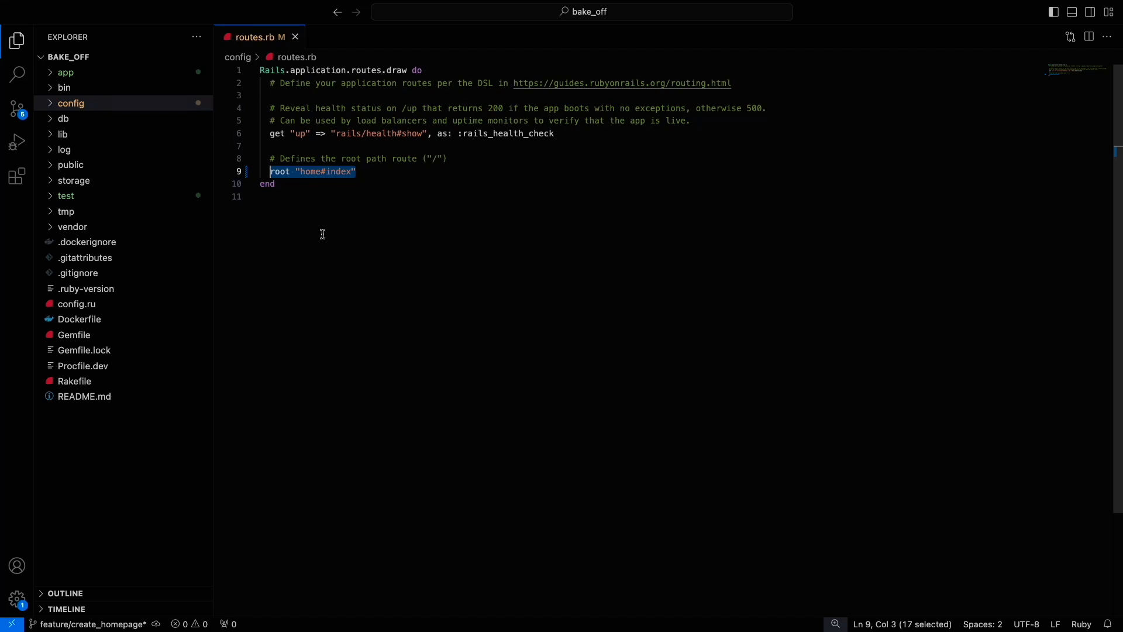
pyautogui.moveTo(335, 248)
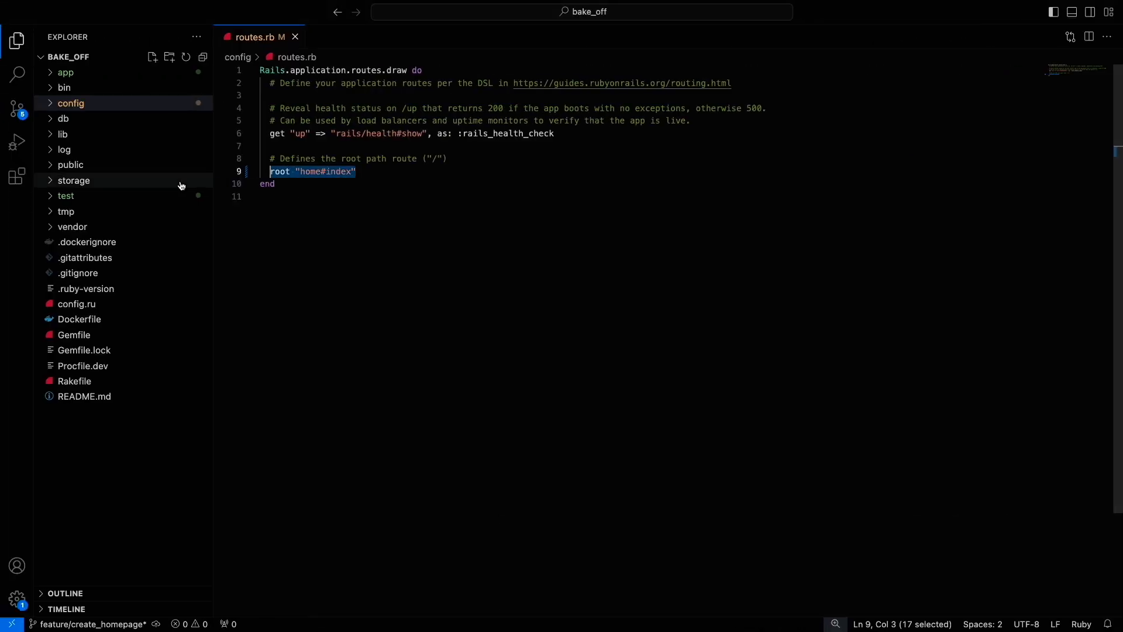
# Inspect the localhost:3000 page's head markup in Chrome developer tools.
pyautogui.click(65, 71)
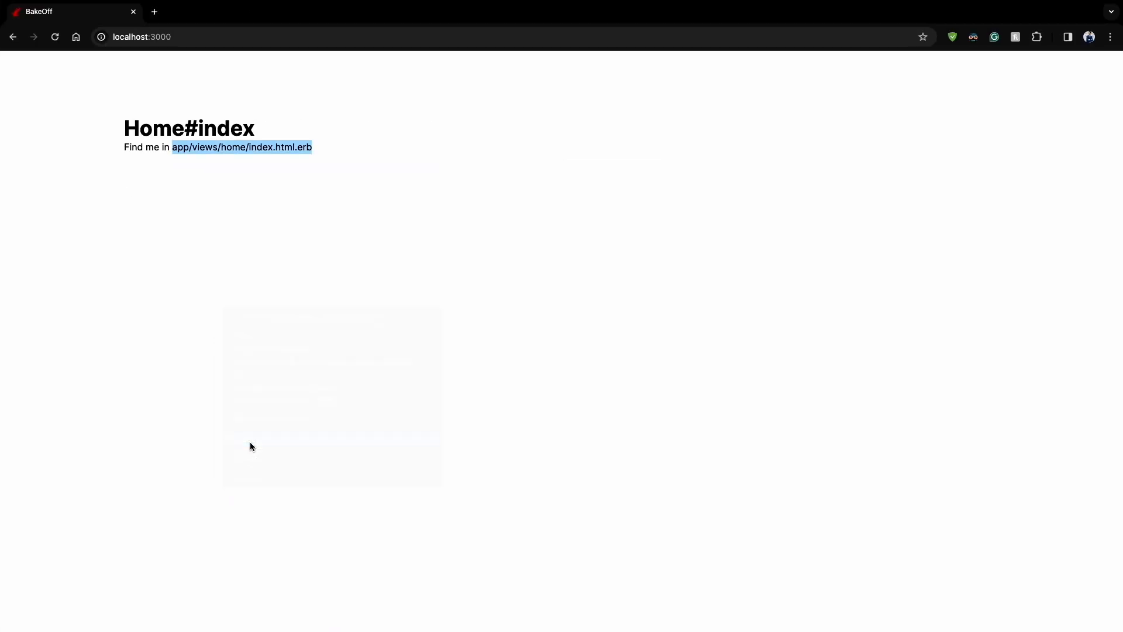
pyautogui.press('F12')
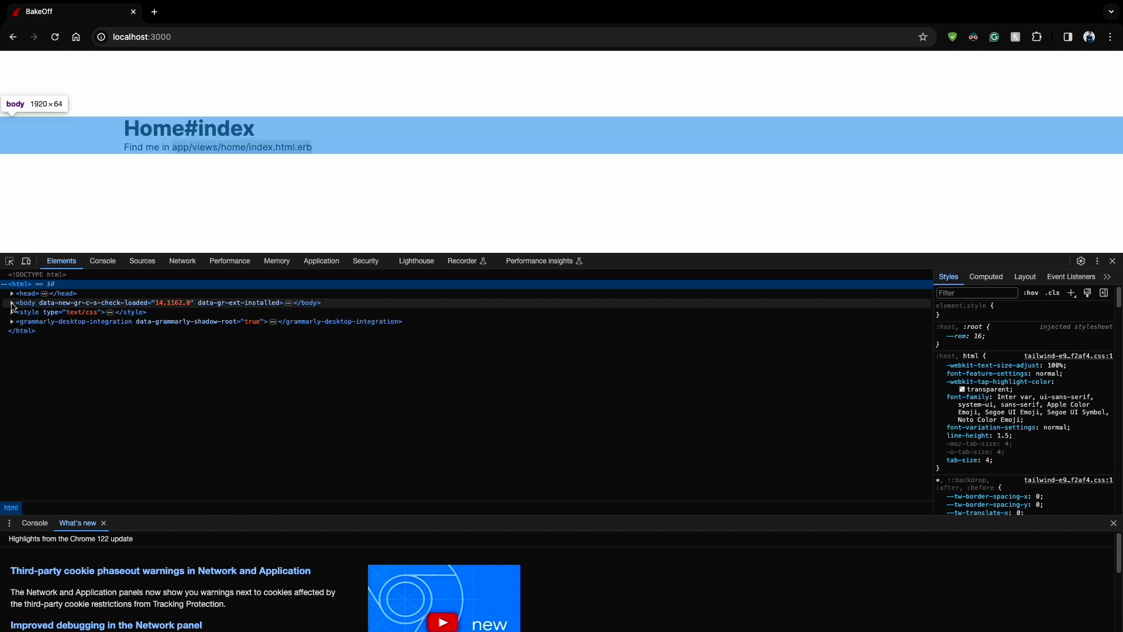
pyautogui.click(12, 292)
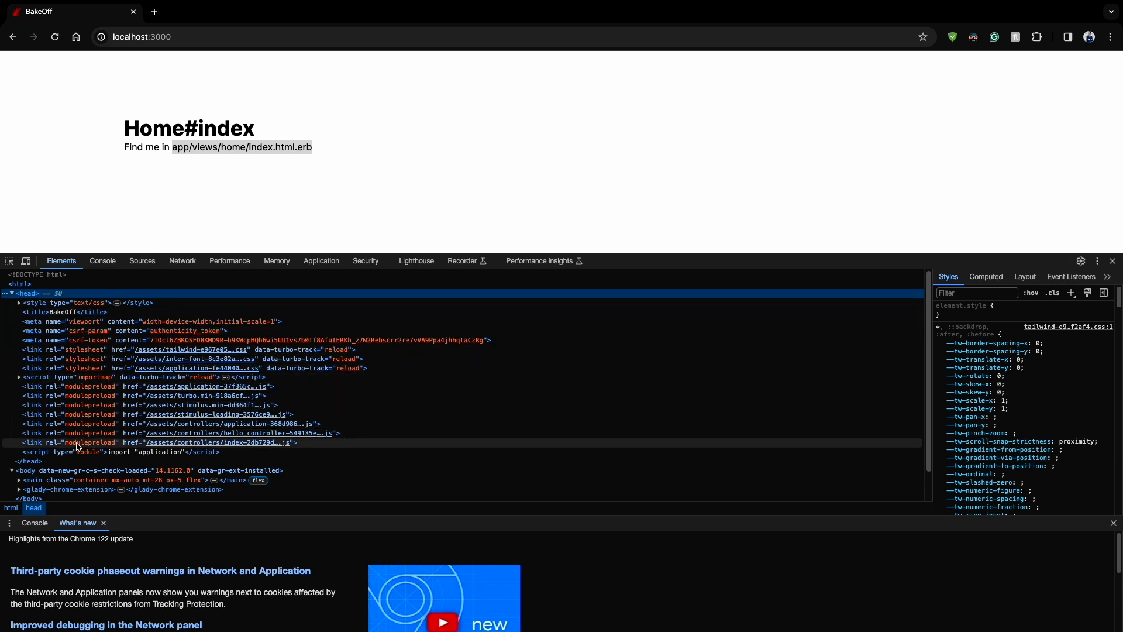
pyautogui.moveTo(477, 248)
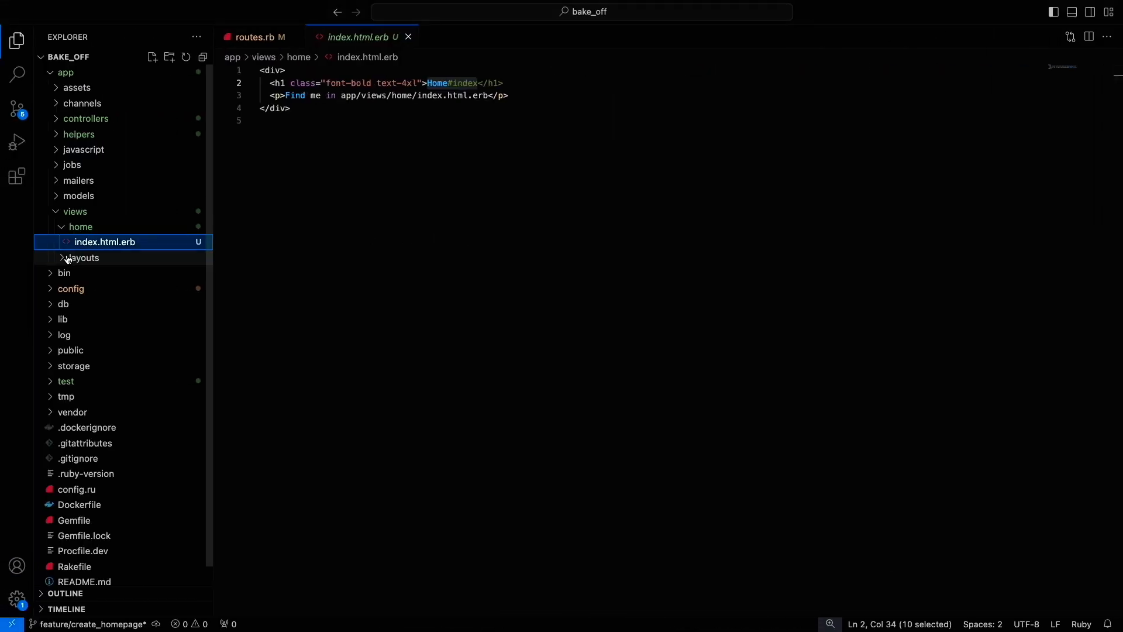
# View application.html.erb from views/layouts and select its <%= yield %> line.
pyautogui.click(82, 258)
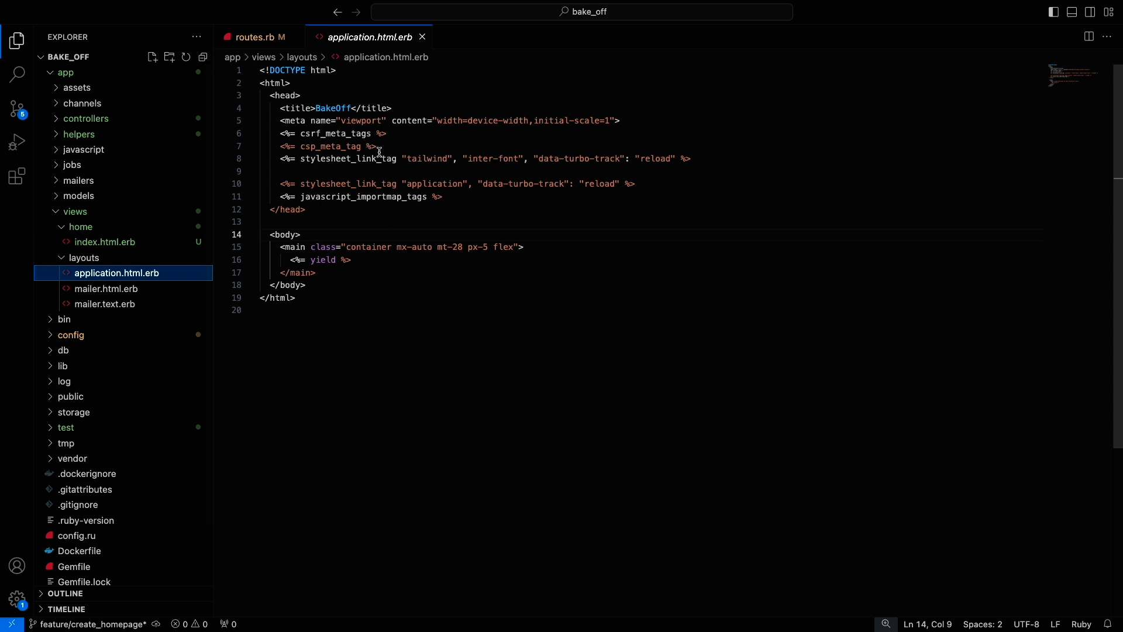
pyautogui.click(690, 158)
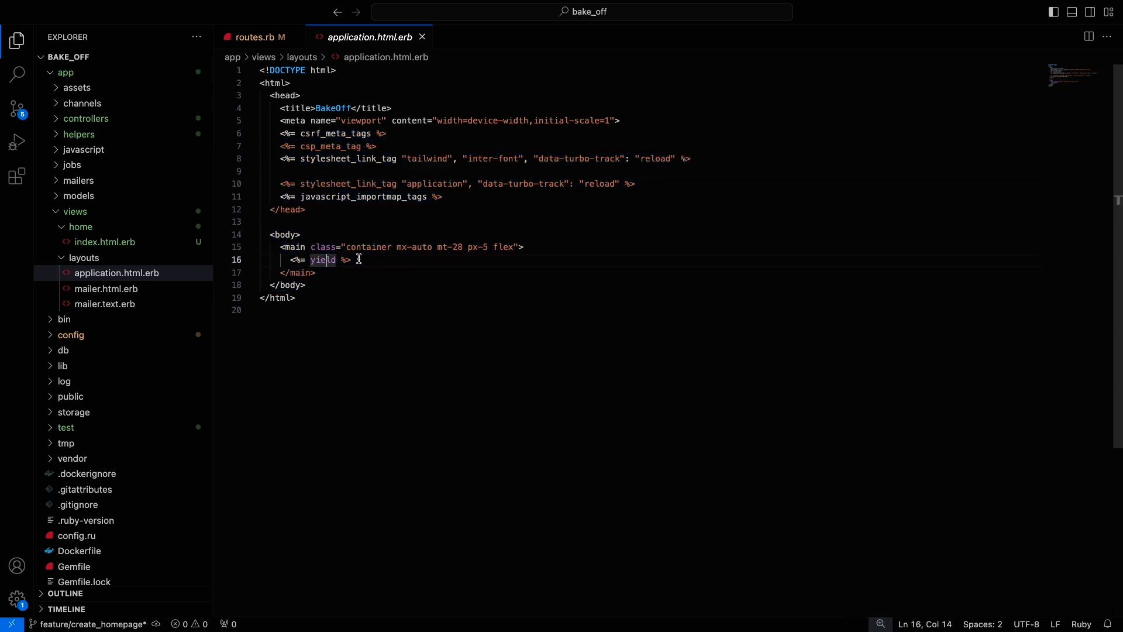
pyautogui.moveTo(351, 259); pyautogui.dragTo(281, 259)
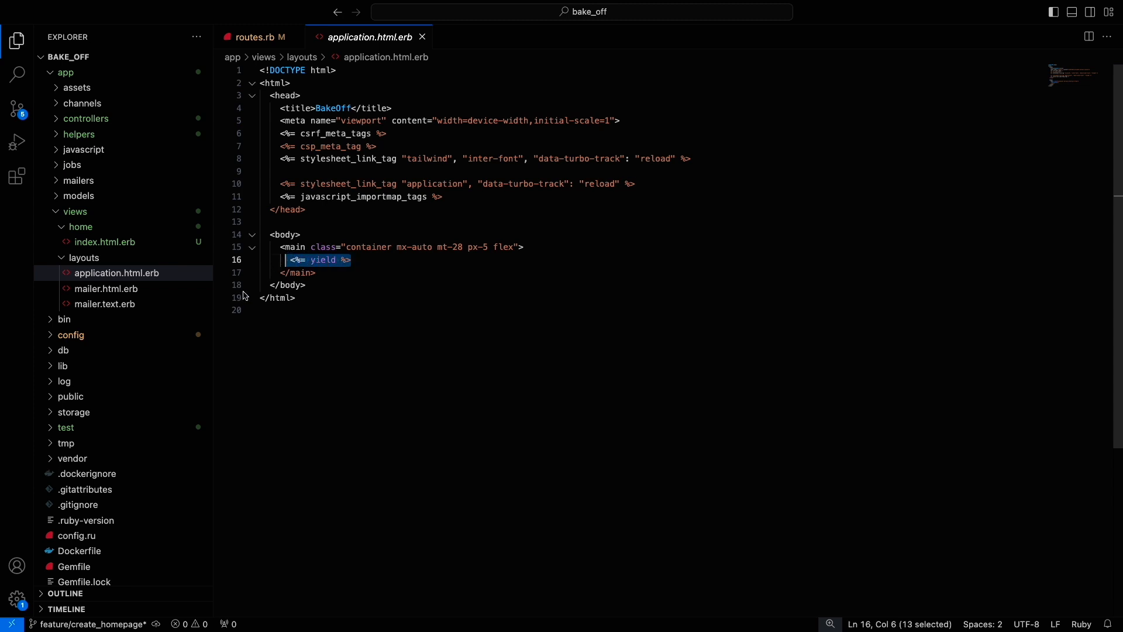
pyautogui.moveTo(247, 294)
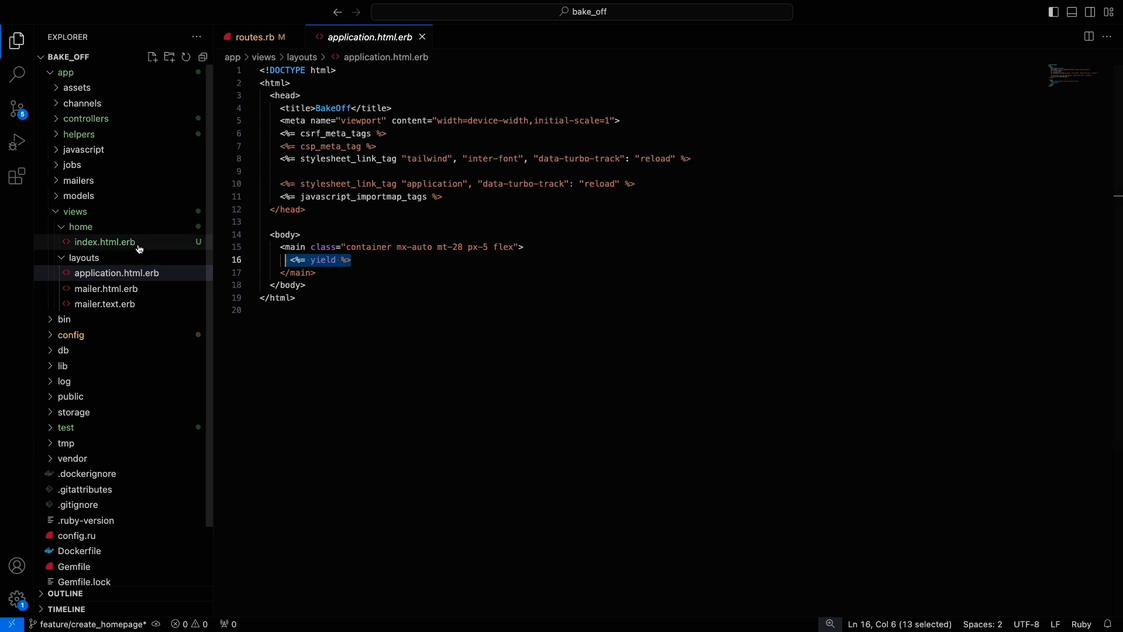
# Replace the Home#index placeholder with a 'Work in progress' heading and an under-construction paragraph.
pyautogui.click(104, 243)
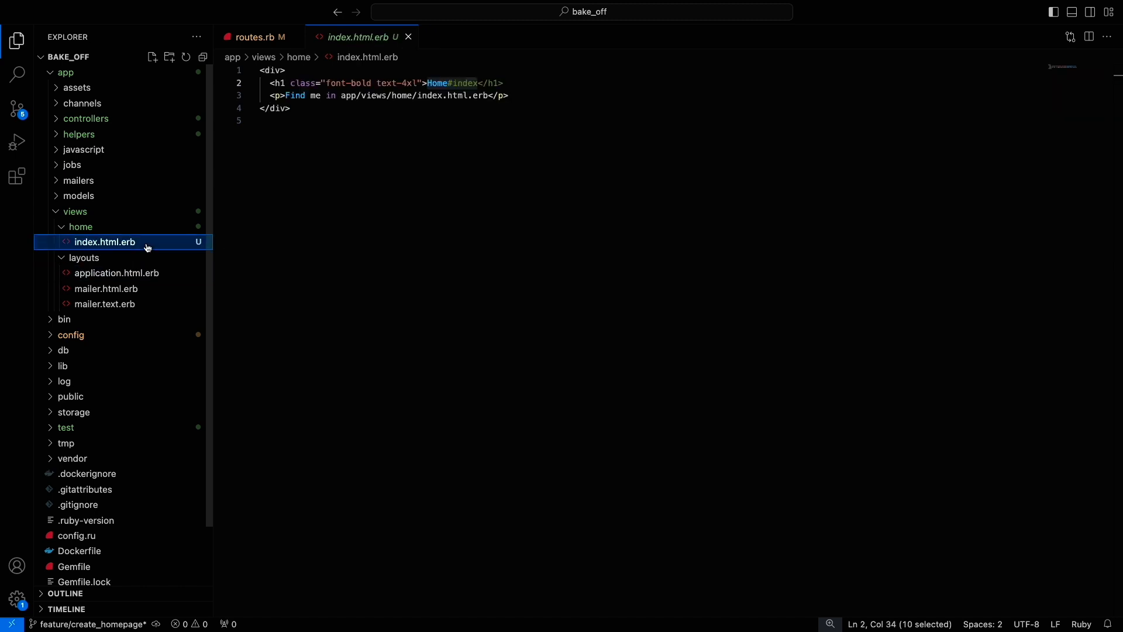
pyautogui.moveTo(480, 84)
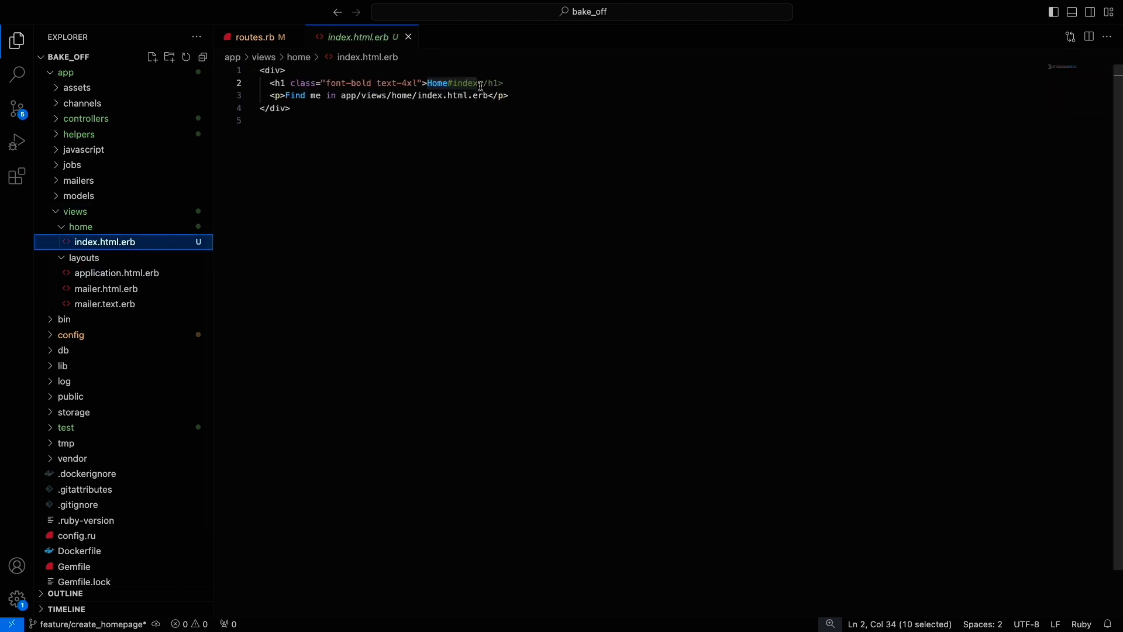
pyautogui.press('Backspace')
pyautogui.write('Work ')
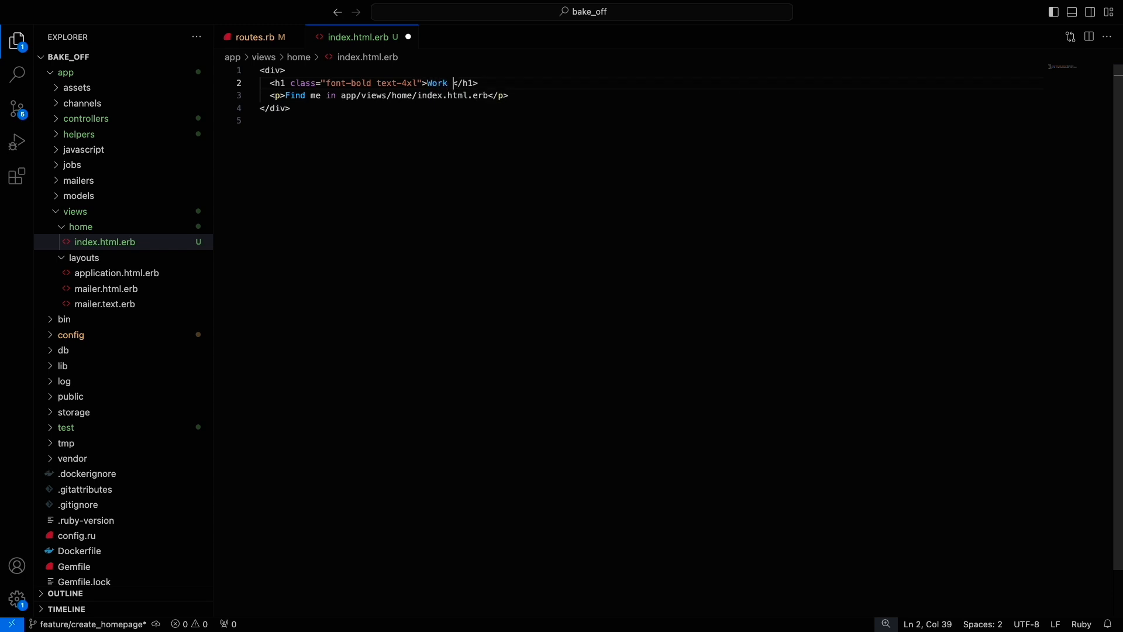
pyautogui.write('in progress')
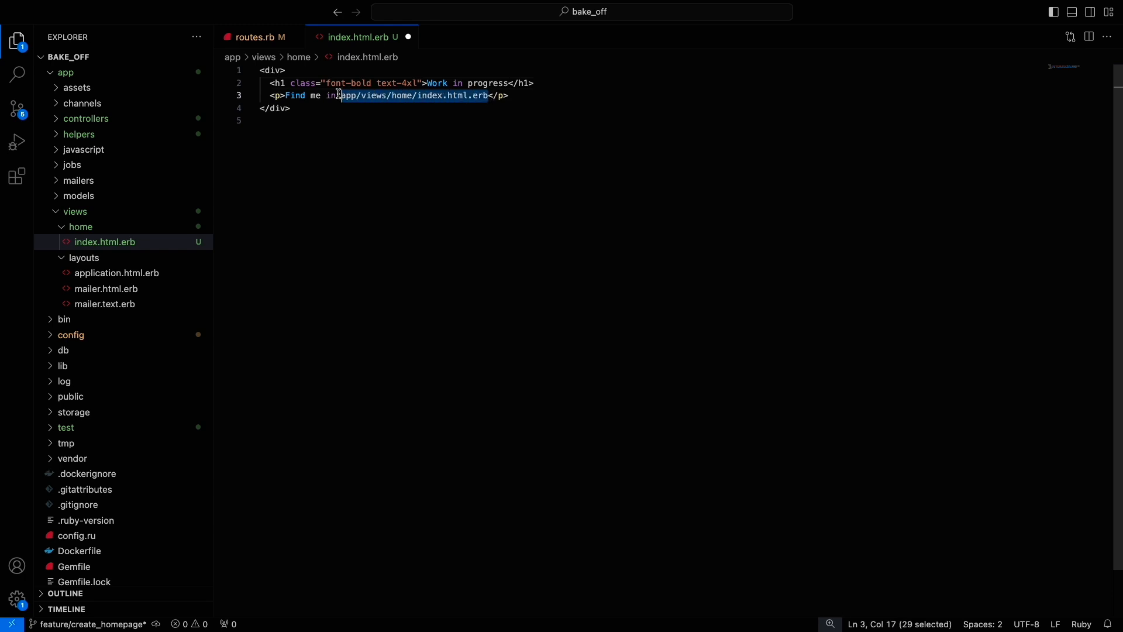
pyautogui.write('This website is</p>')
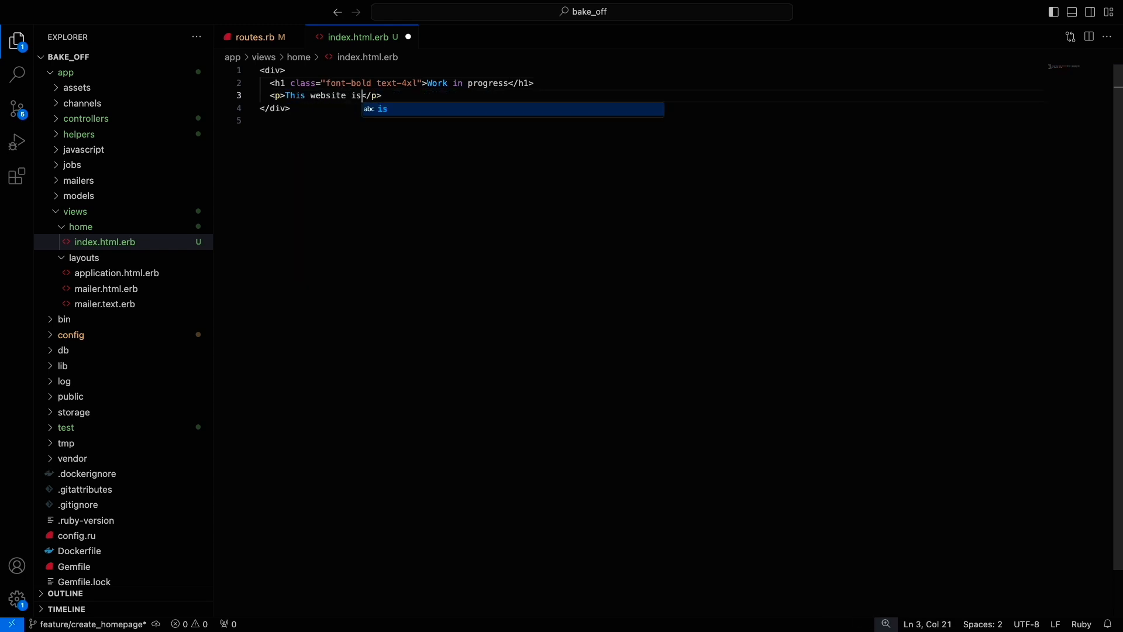
pyautogui.write('under construction')
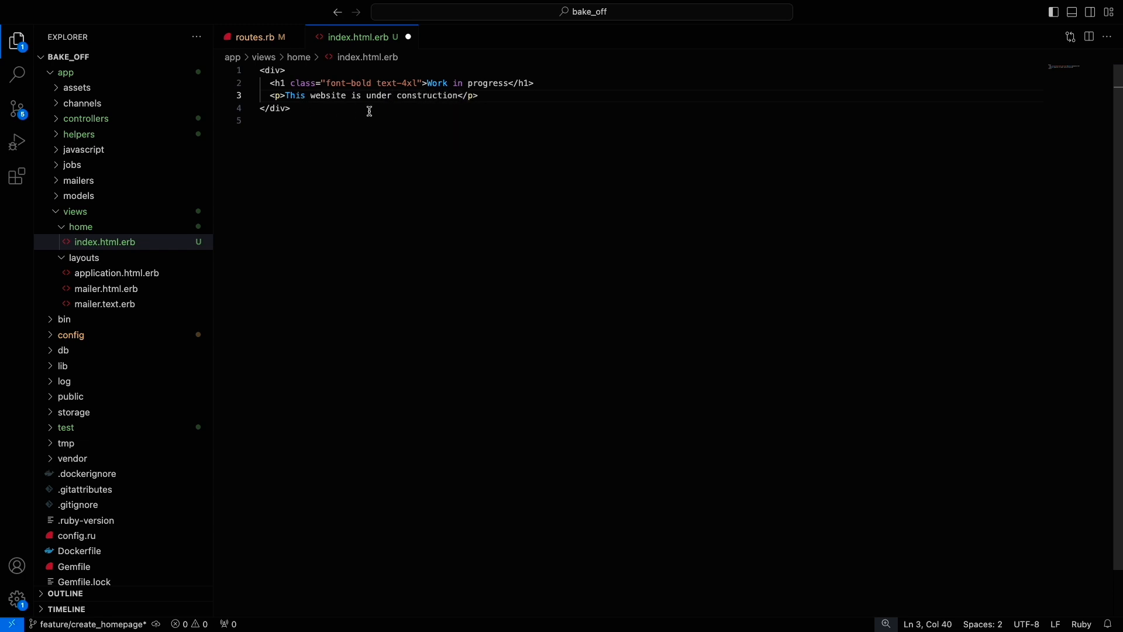
pyautogui.write('.')
pyautogui.write('<')
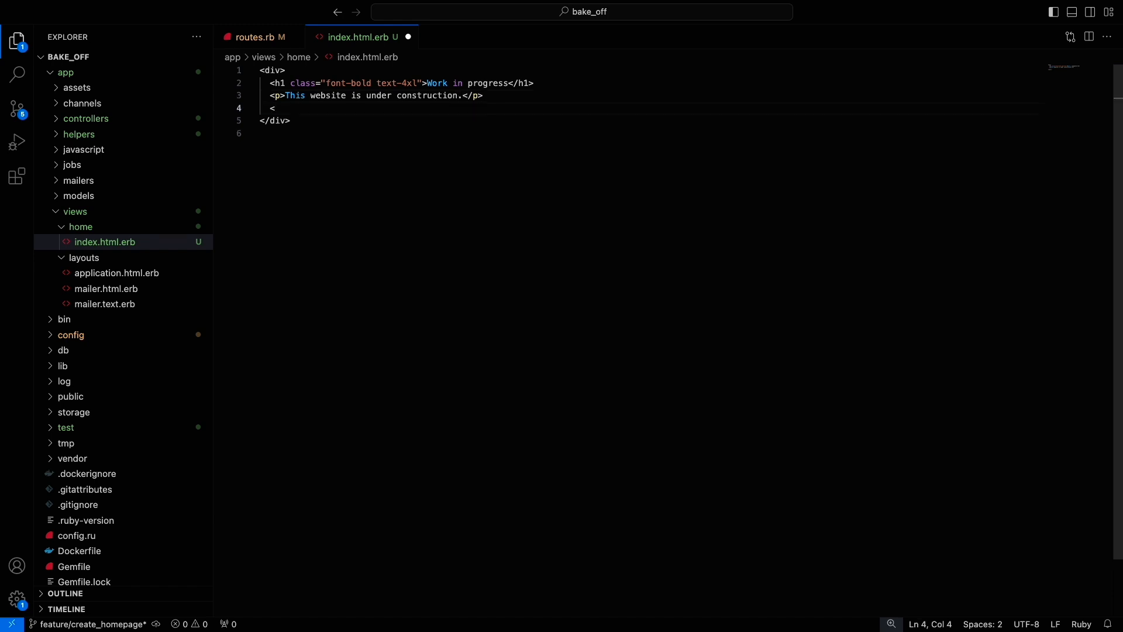
# Add a second paragraph reading 'Please come back at a later date.'.
pyautogui.write('p>')
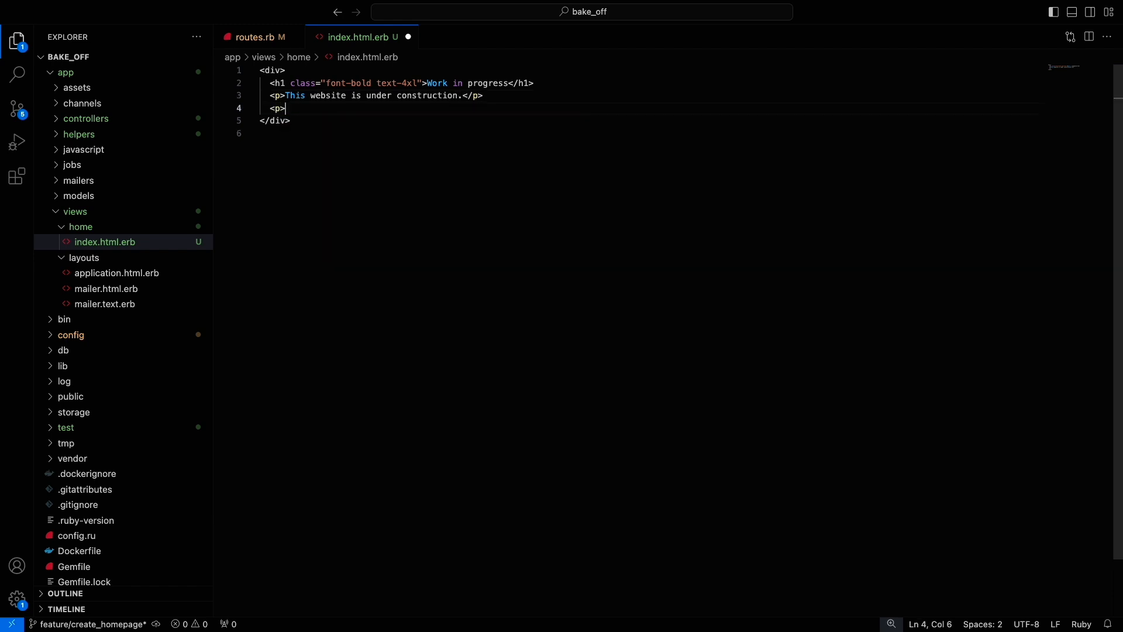
pyautogui.write('Please come back at a')
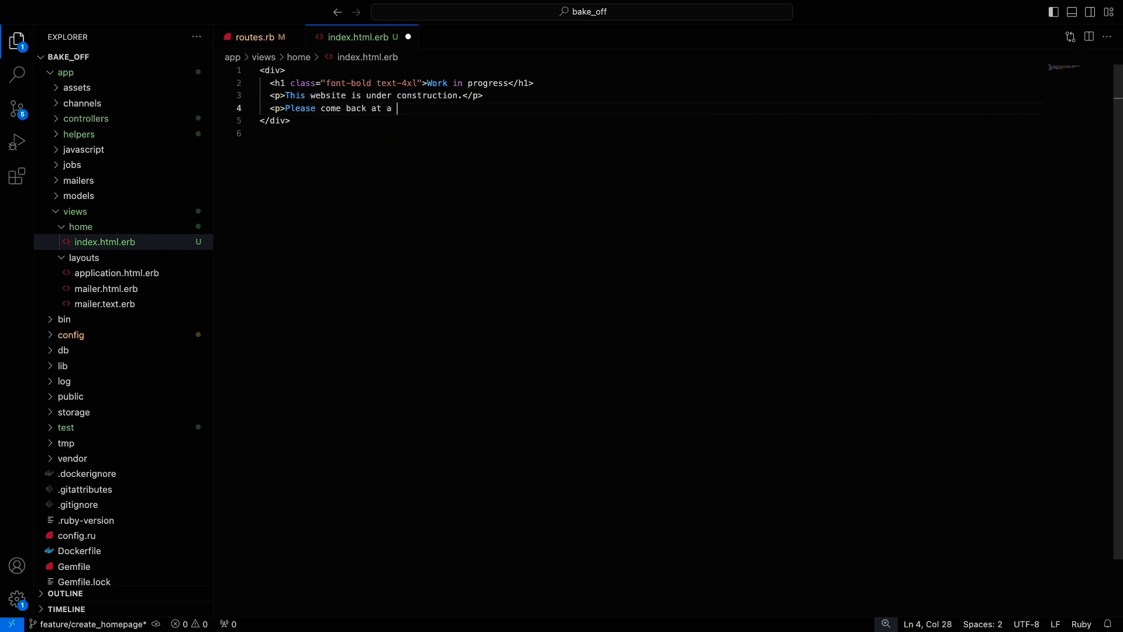
pyautogui.write('later date')
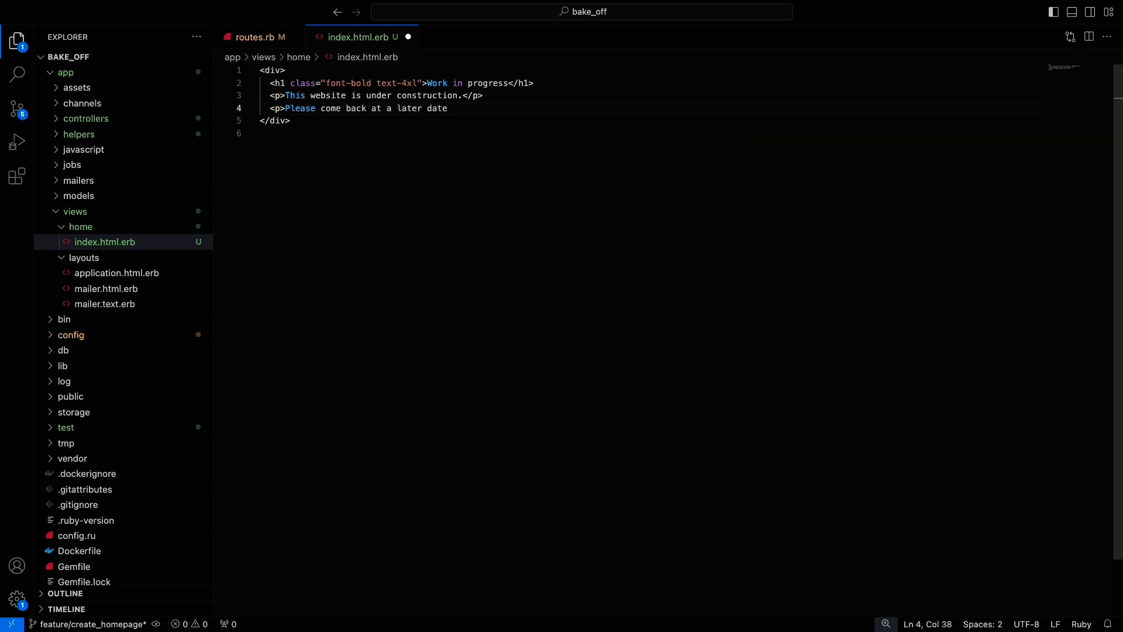
pyautogui.write('.')
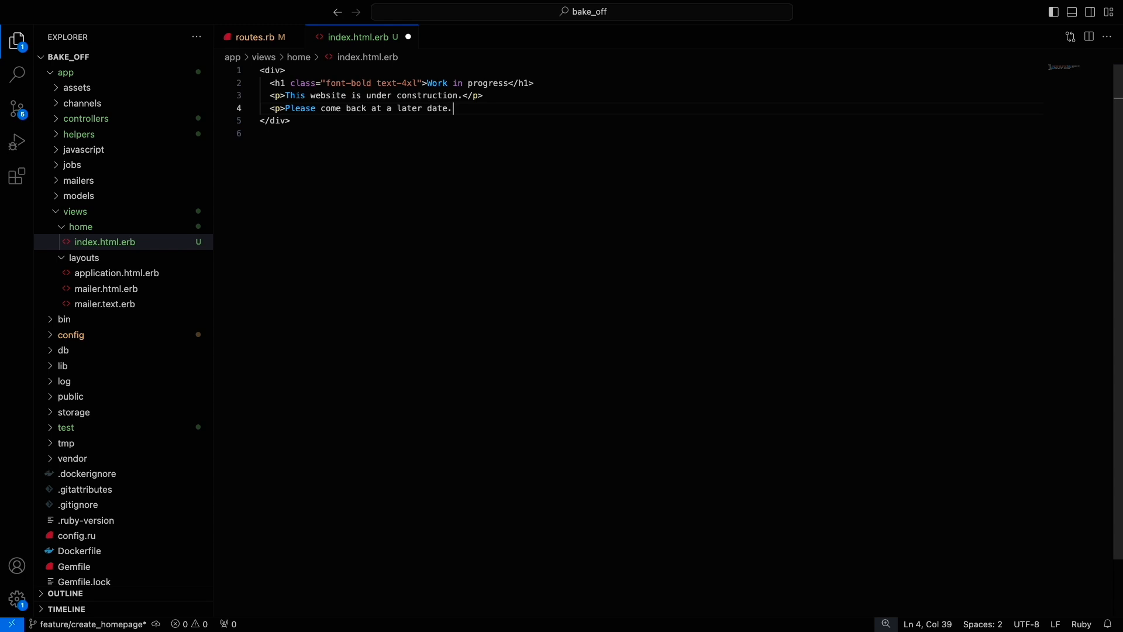
pyautogui.write('</p>')
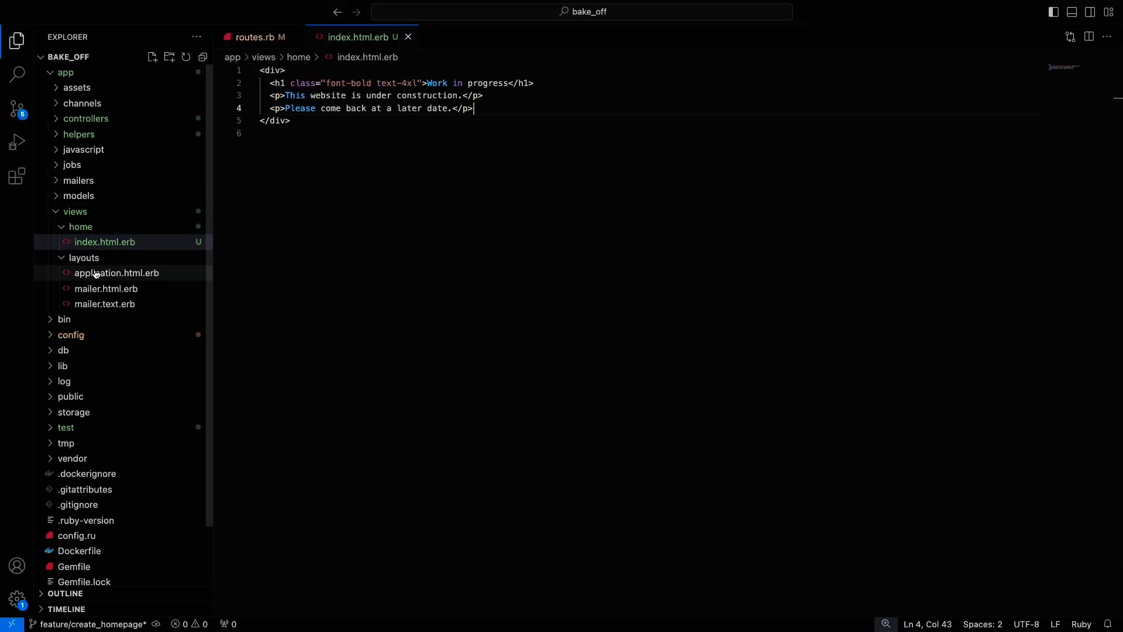
# Add class="bg-gray-300" to the body tag in application.html.erb.
pyautogui.click(117, 272)
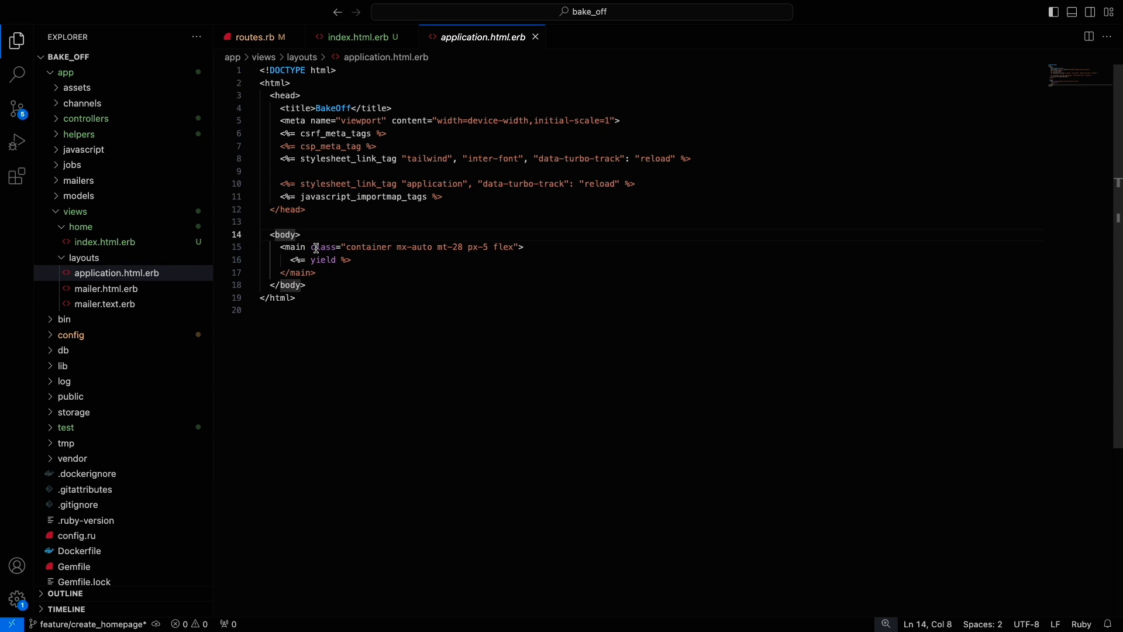
pyautogui.write('class="b')
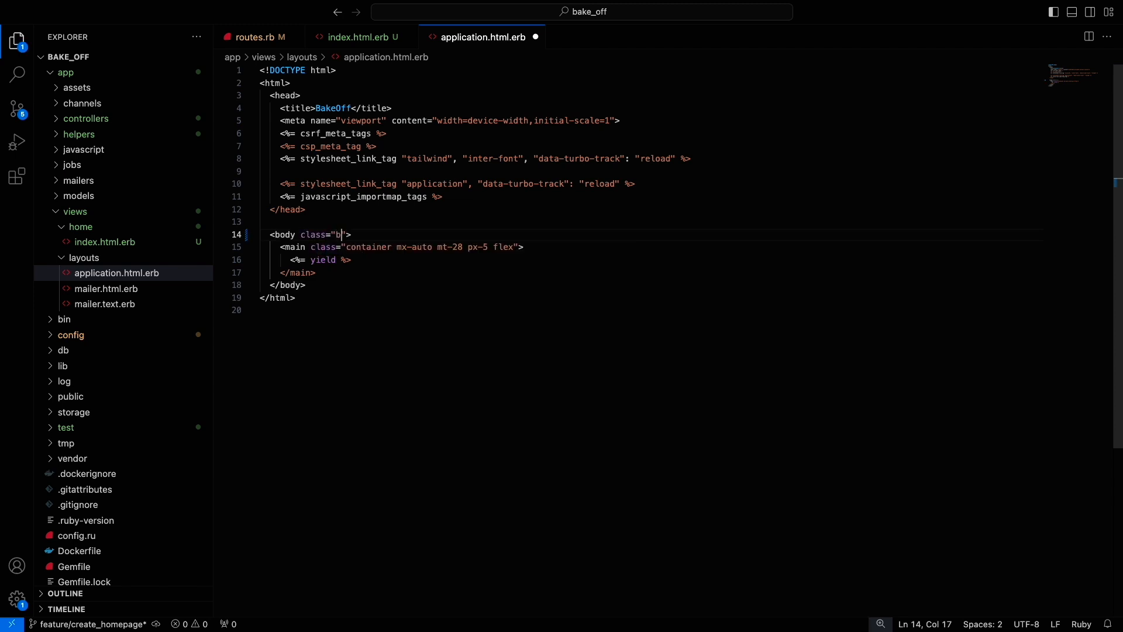
pyautogui.write('g-')
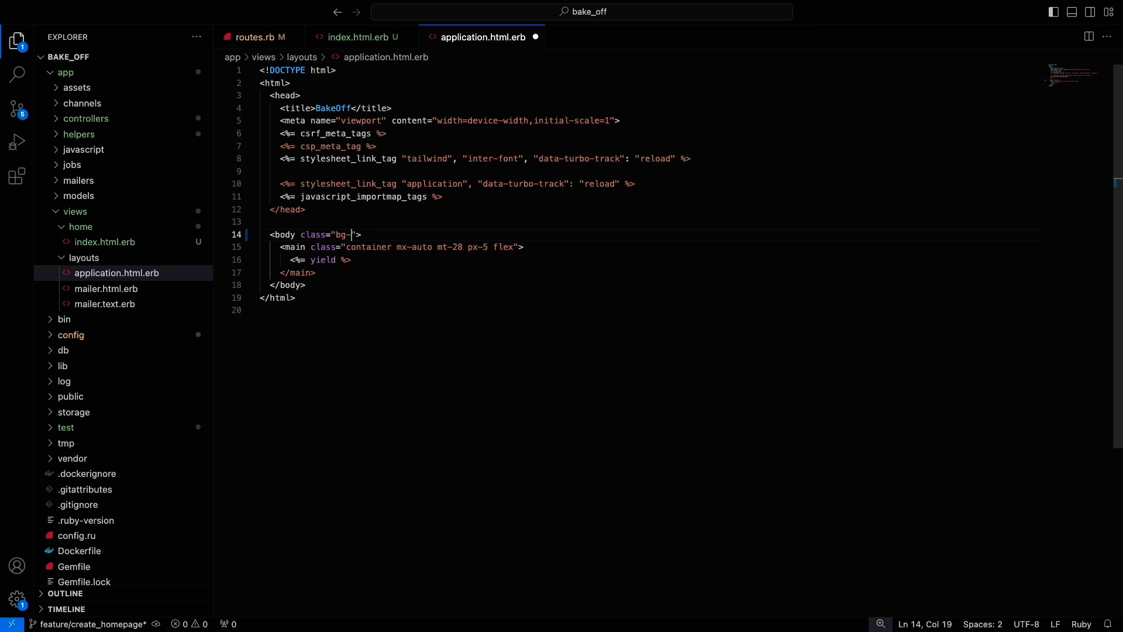
pyautogui.write('gray')
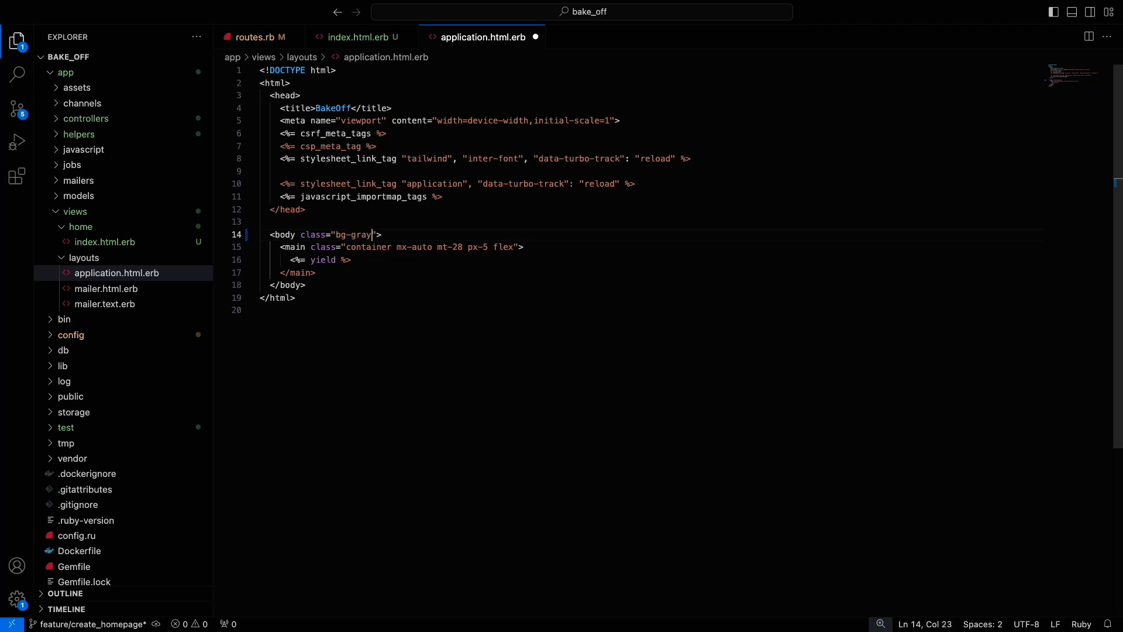
pyautogui.write('-300')
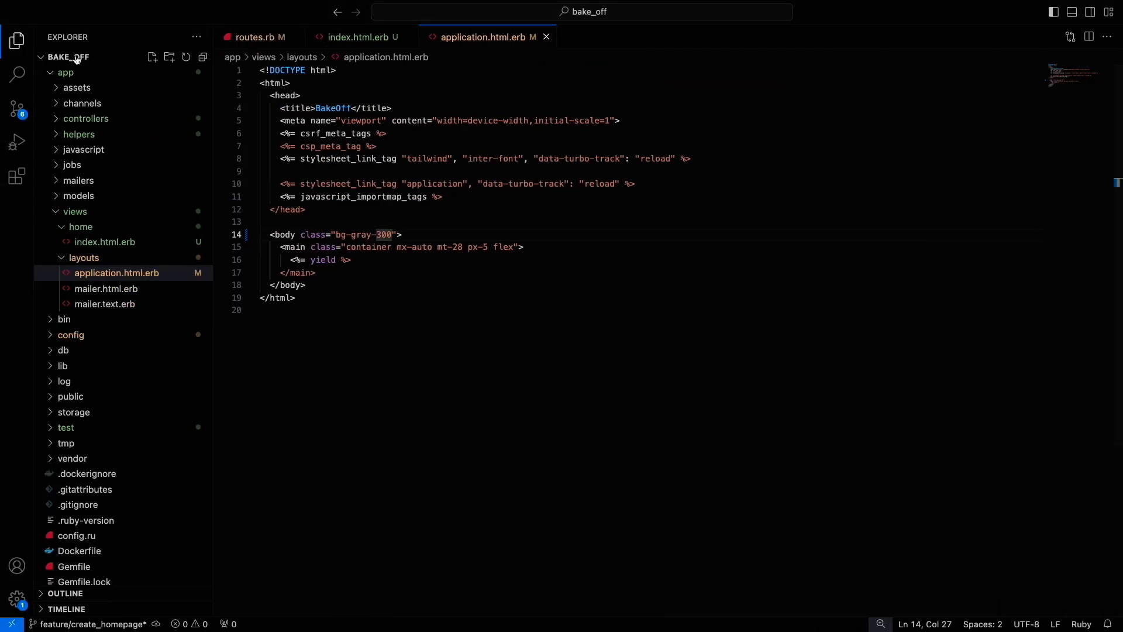
pyautogui.moveTo(16, 111)
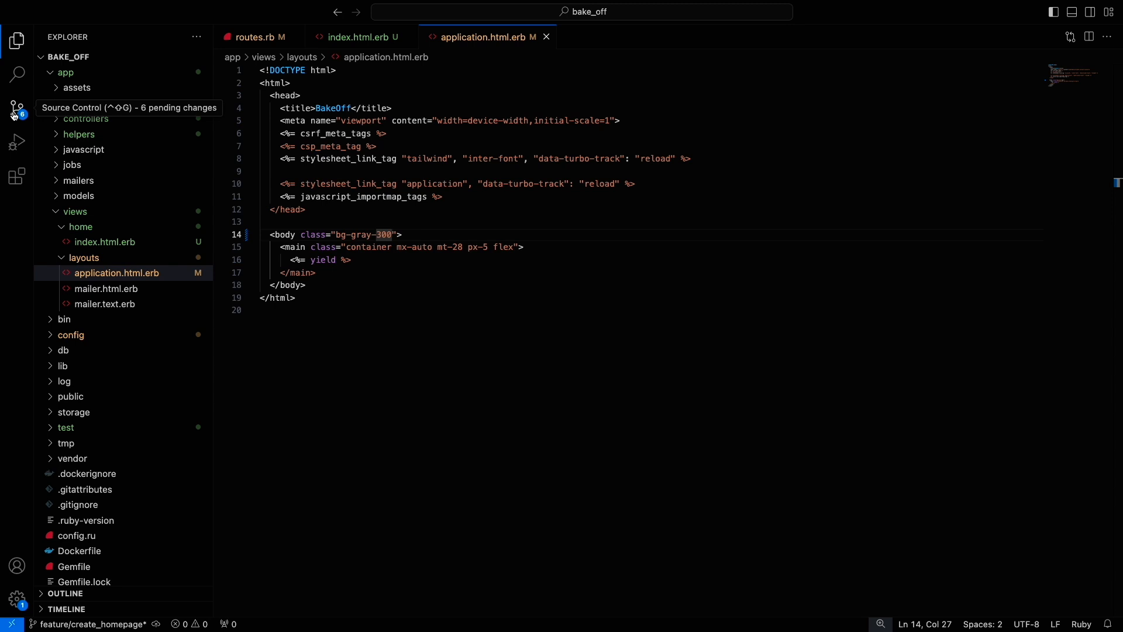
# Review the pending changes to the routes file and home controller test in Source Control.
pyautogui.click(15, 108)
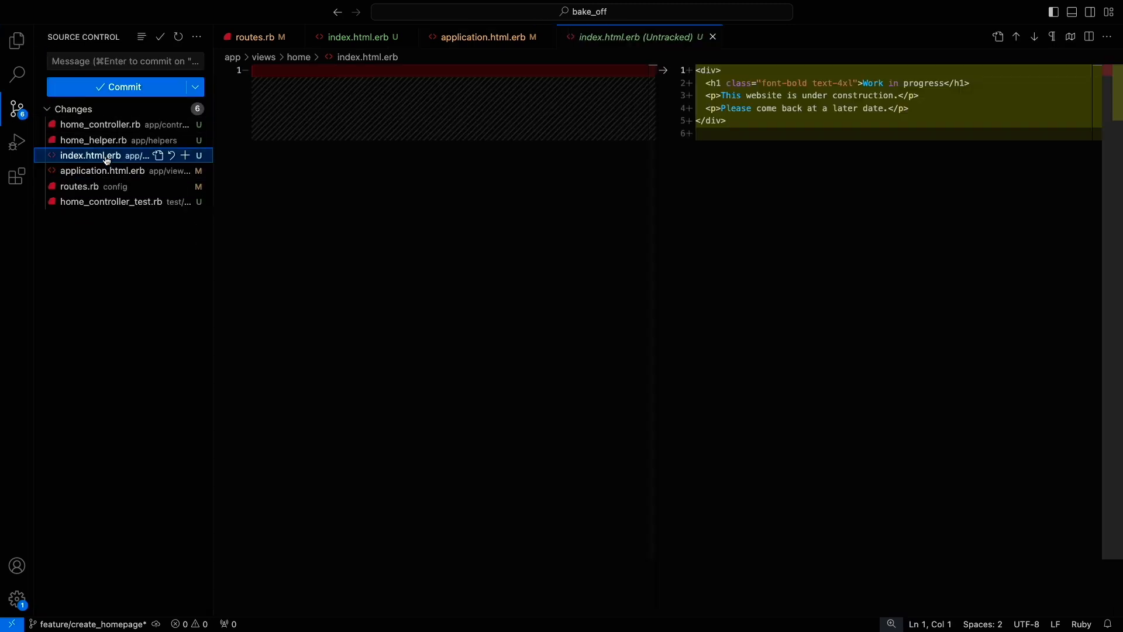
pyautogui.click(78, 186)
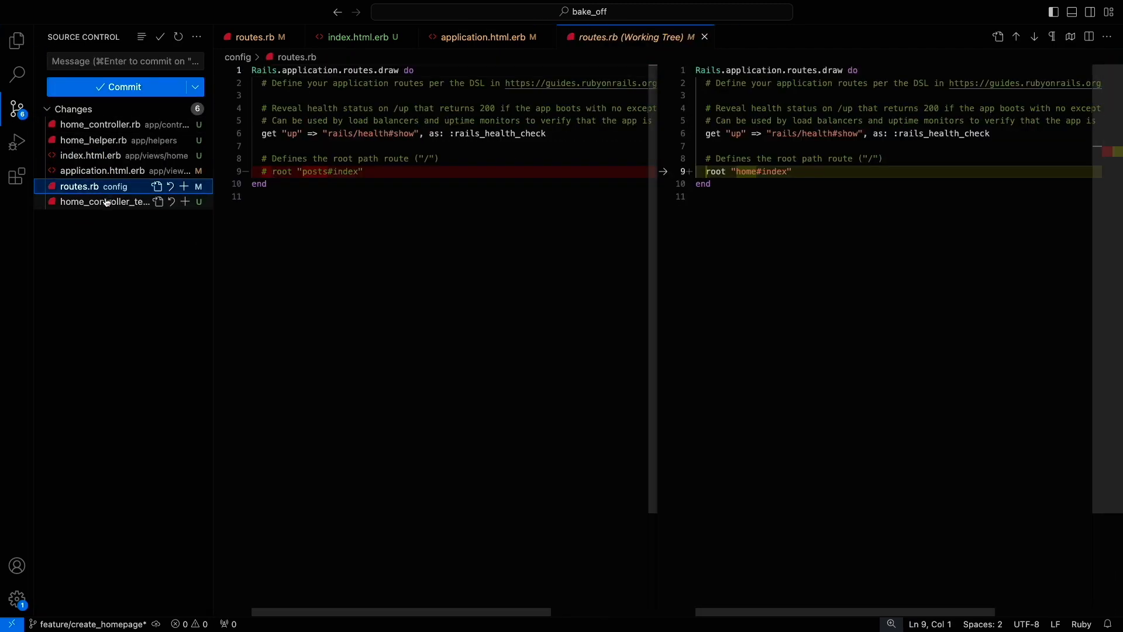
pyautogui.click(105, 201)
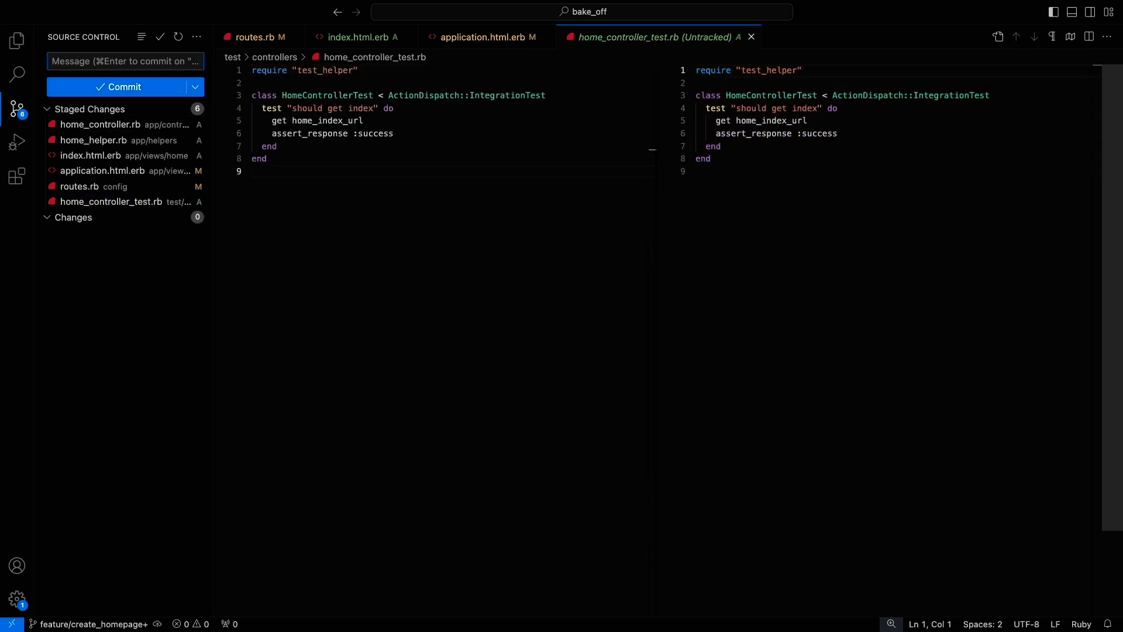
# Stage all changes and start the commit message 'add root page and change te'.
pyautogui.write('add r')
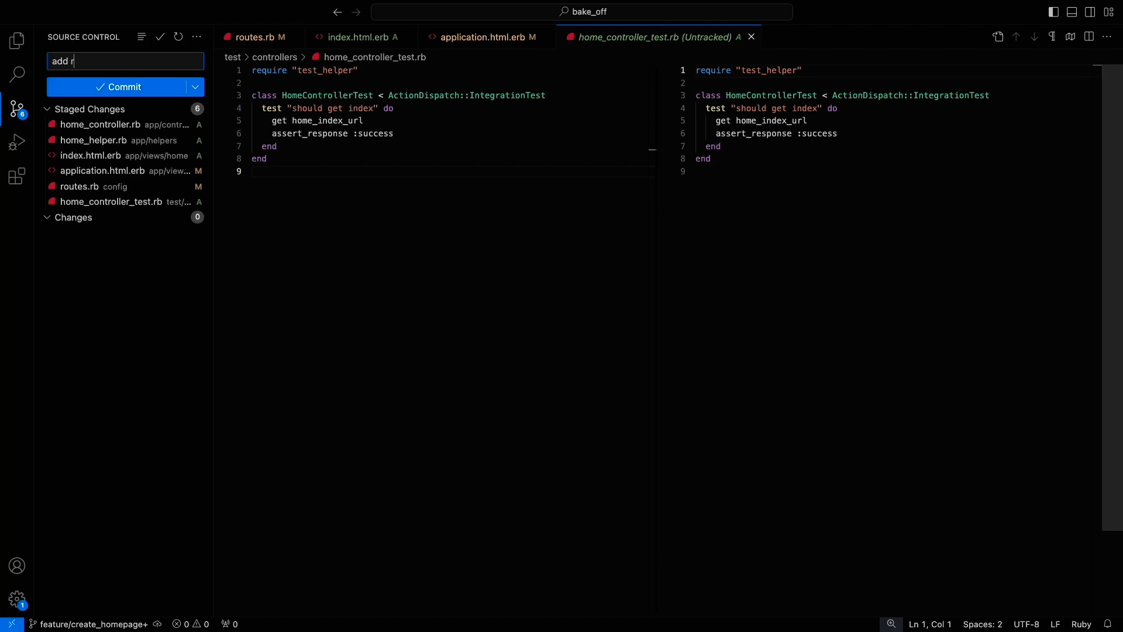
pyautogui.write('oot page')
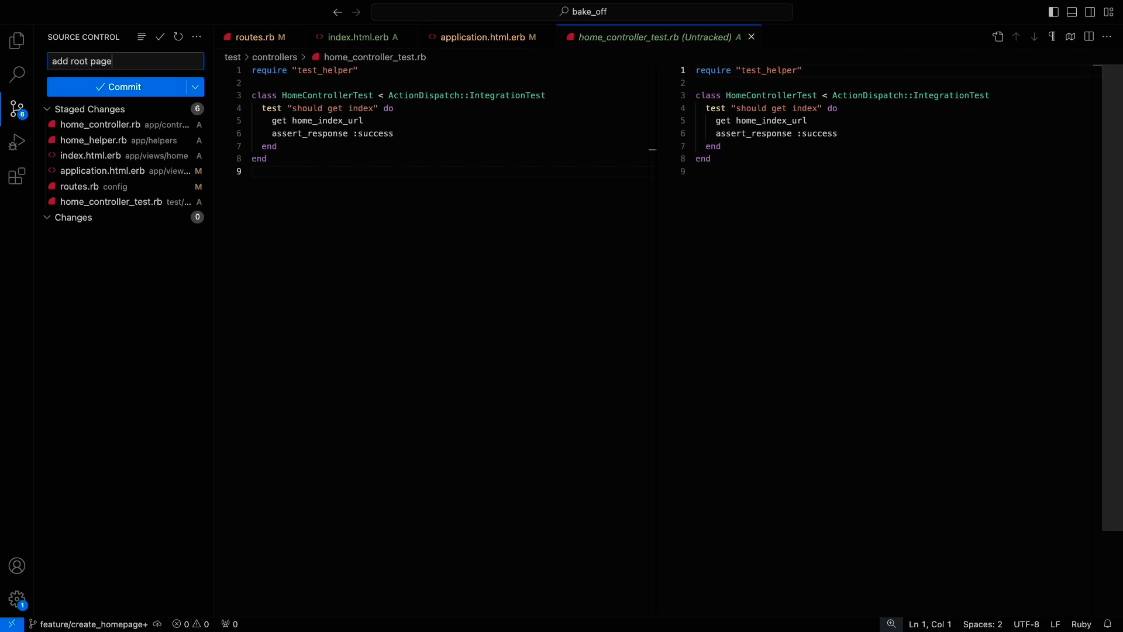
pyautogui.write('and change te')
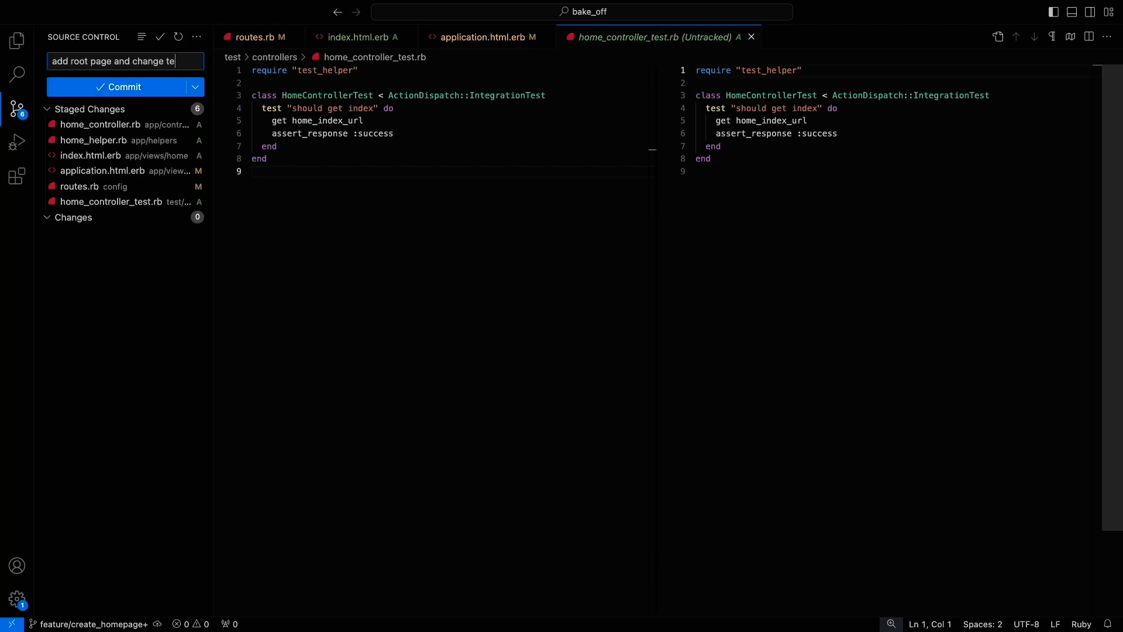